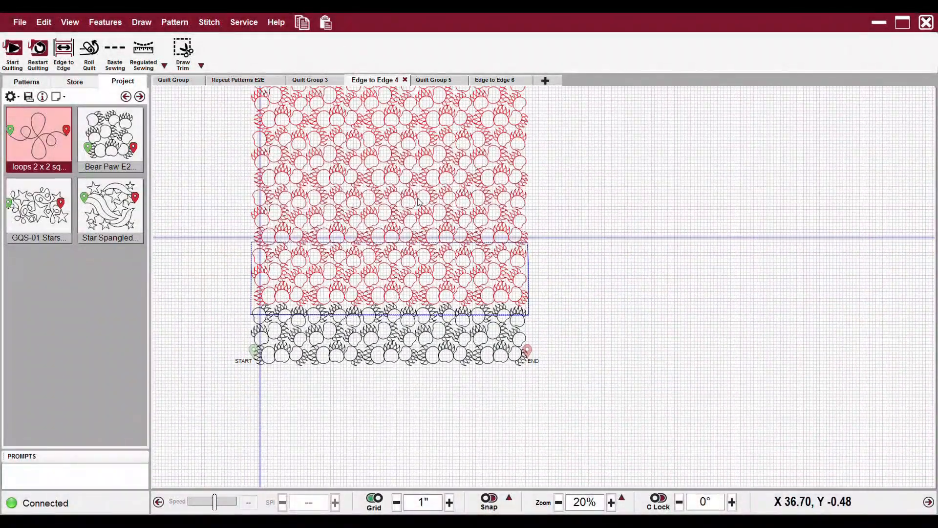
Raise the view zoom from 20% to 30% to enlarge the bear paw layout.
click(610, 501)
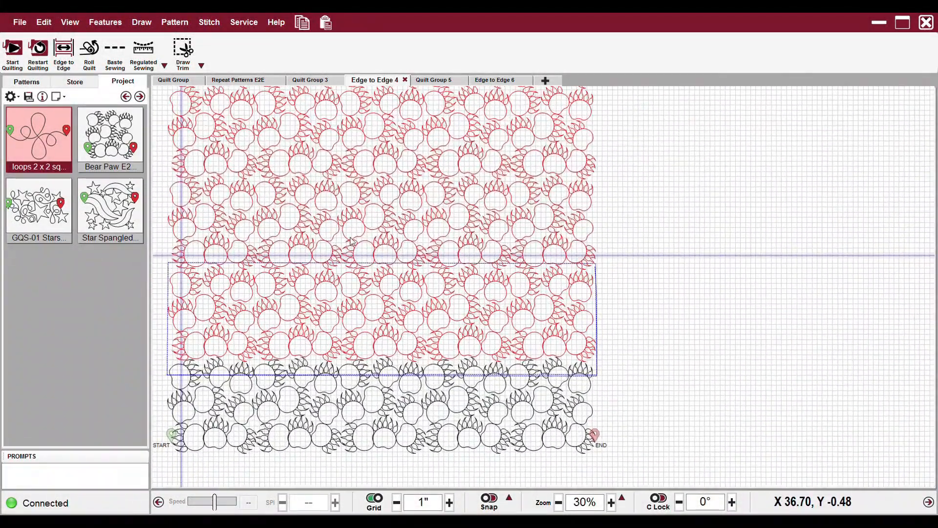